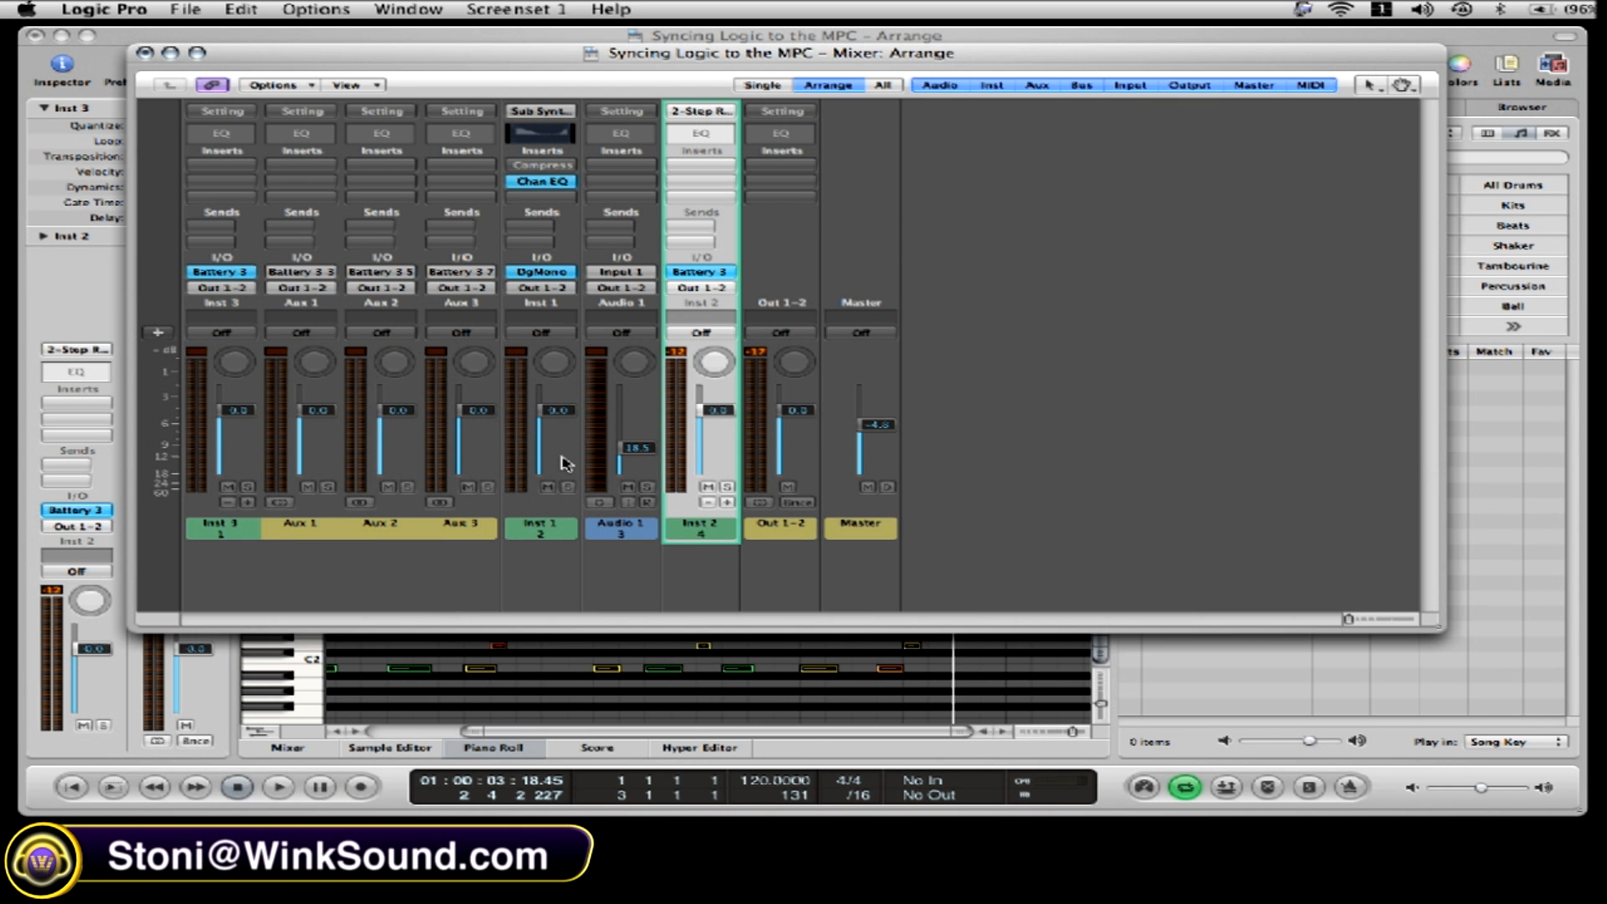
Step: Select and solo the Inst 1 Sub Synth bass strip, then show its Setting menu
{"action": "left_click", "coordinate": [278, 787]}
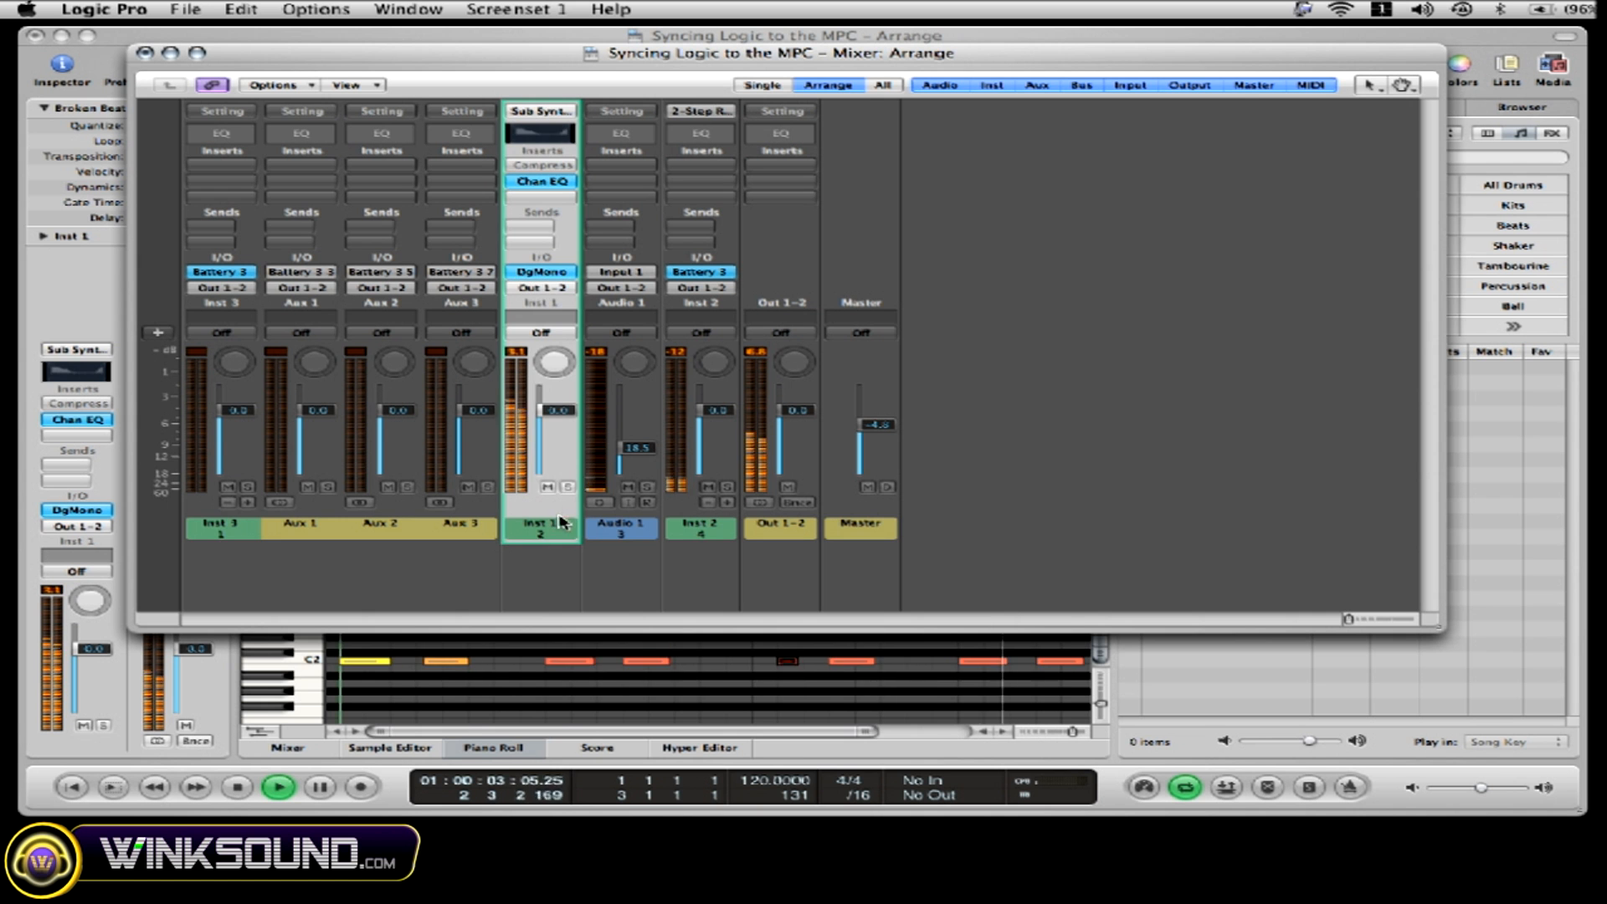
{"action": "left_click", "coordinate": [567, 487]}
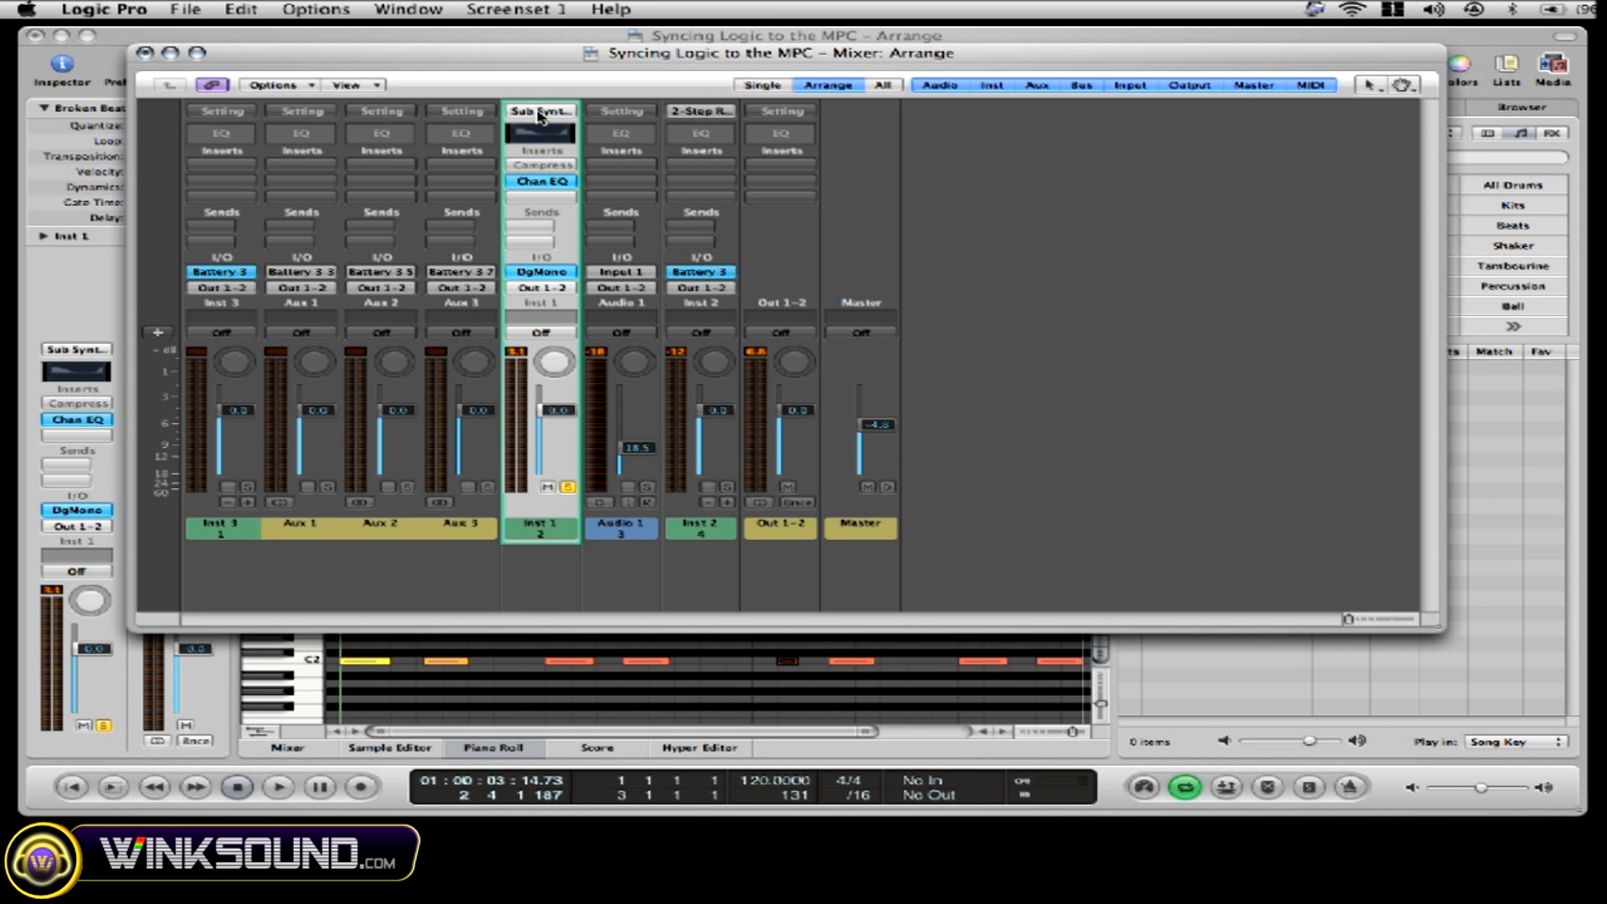
{"action": "left_click", "coordinate": [539, 111]}
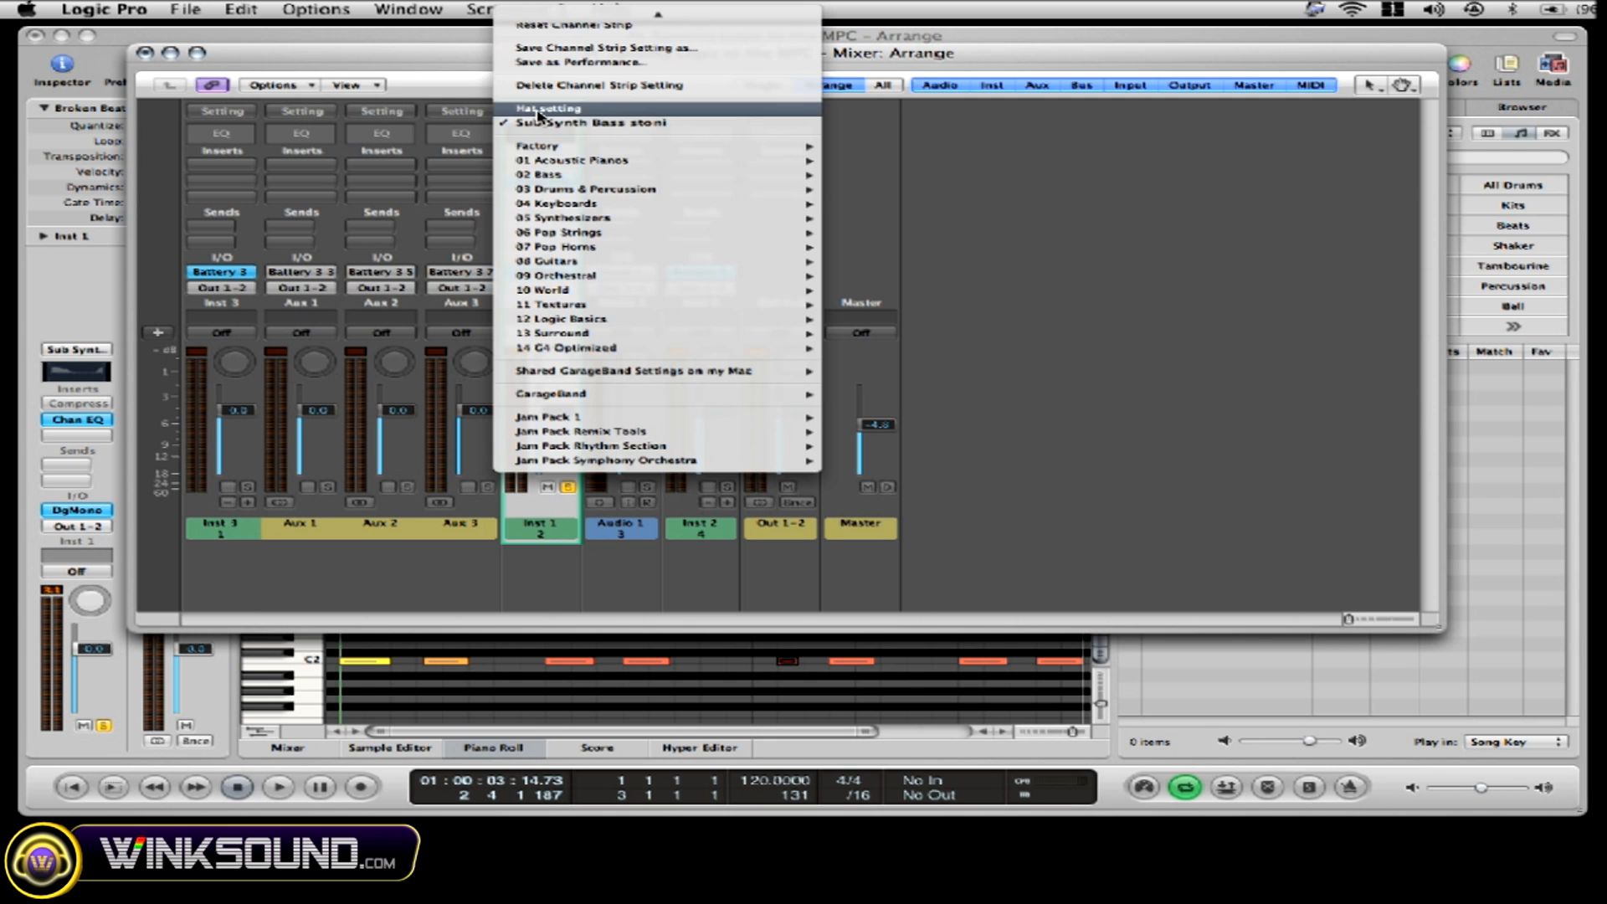
{"action": "mouse_move", "coordinate": [561, 47]}
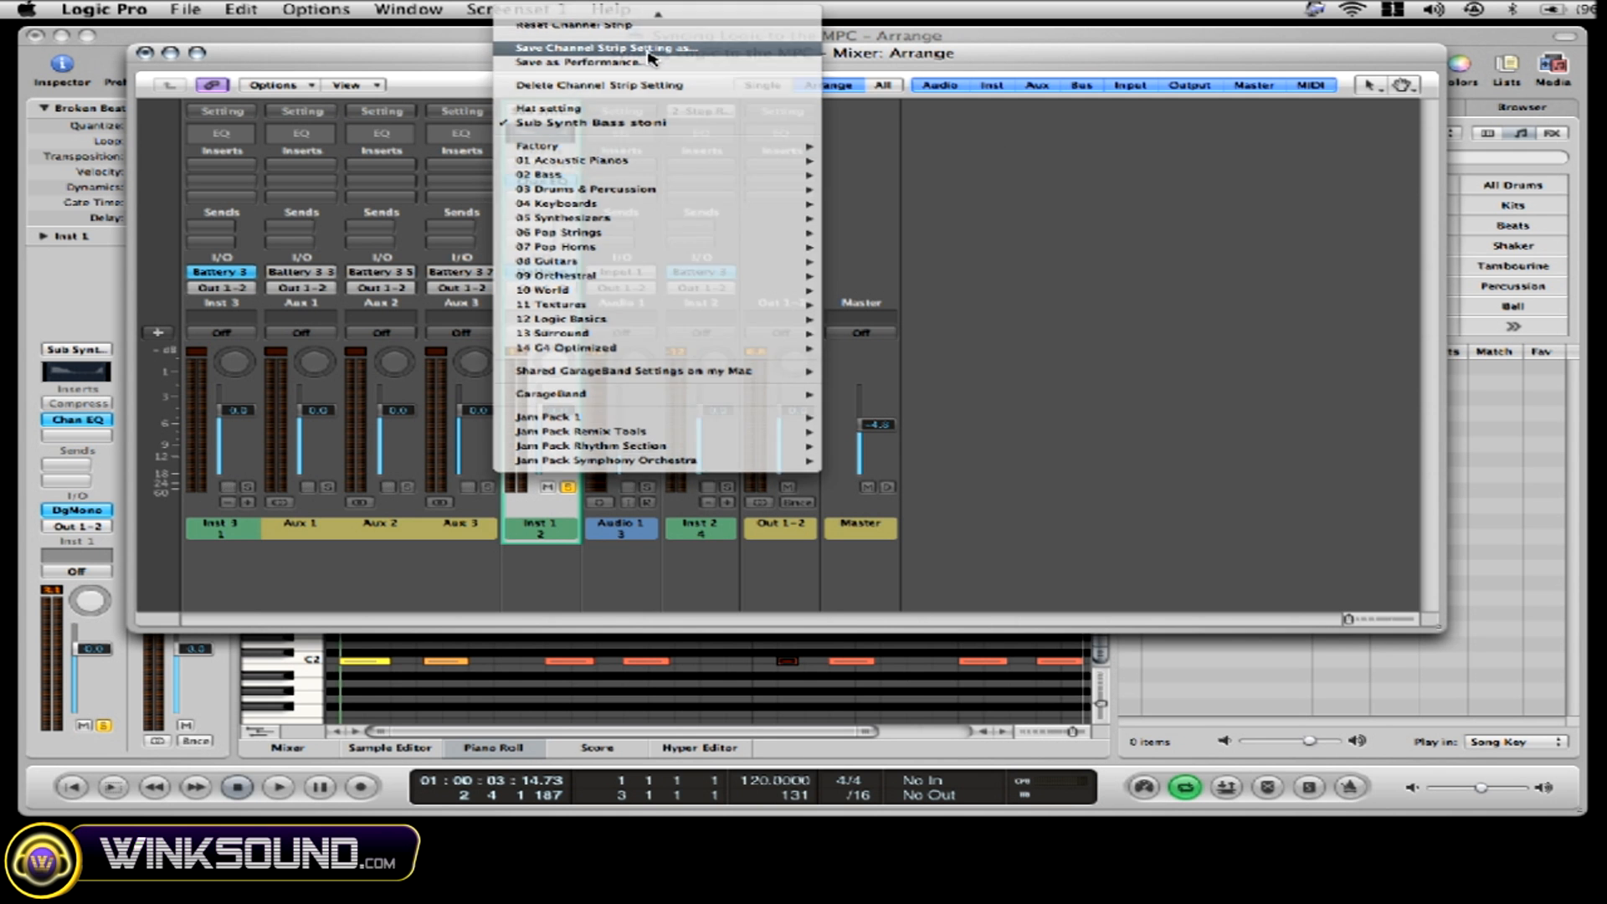
Step: Save the channel strip setting as 'Sub Synth Bass stoni' in the Instrument folder
{"action": "left_click", "coordinate": [598, 47]}
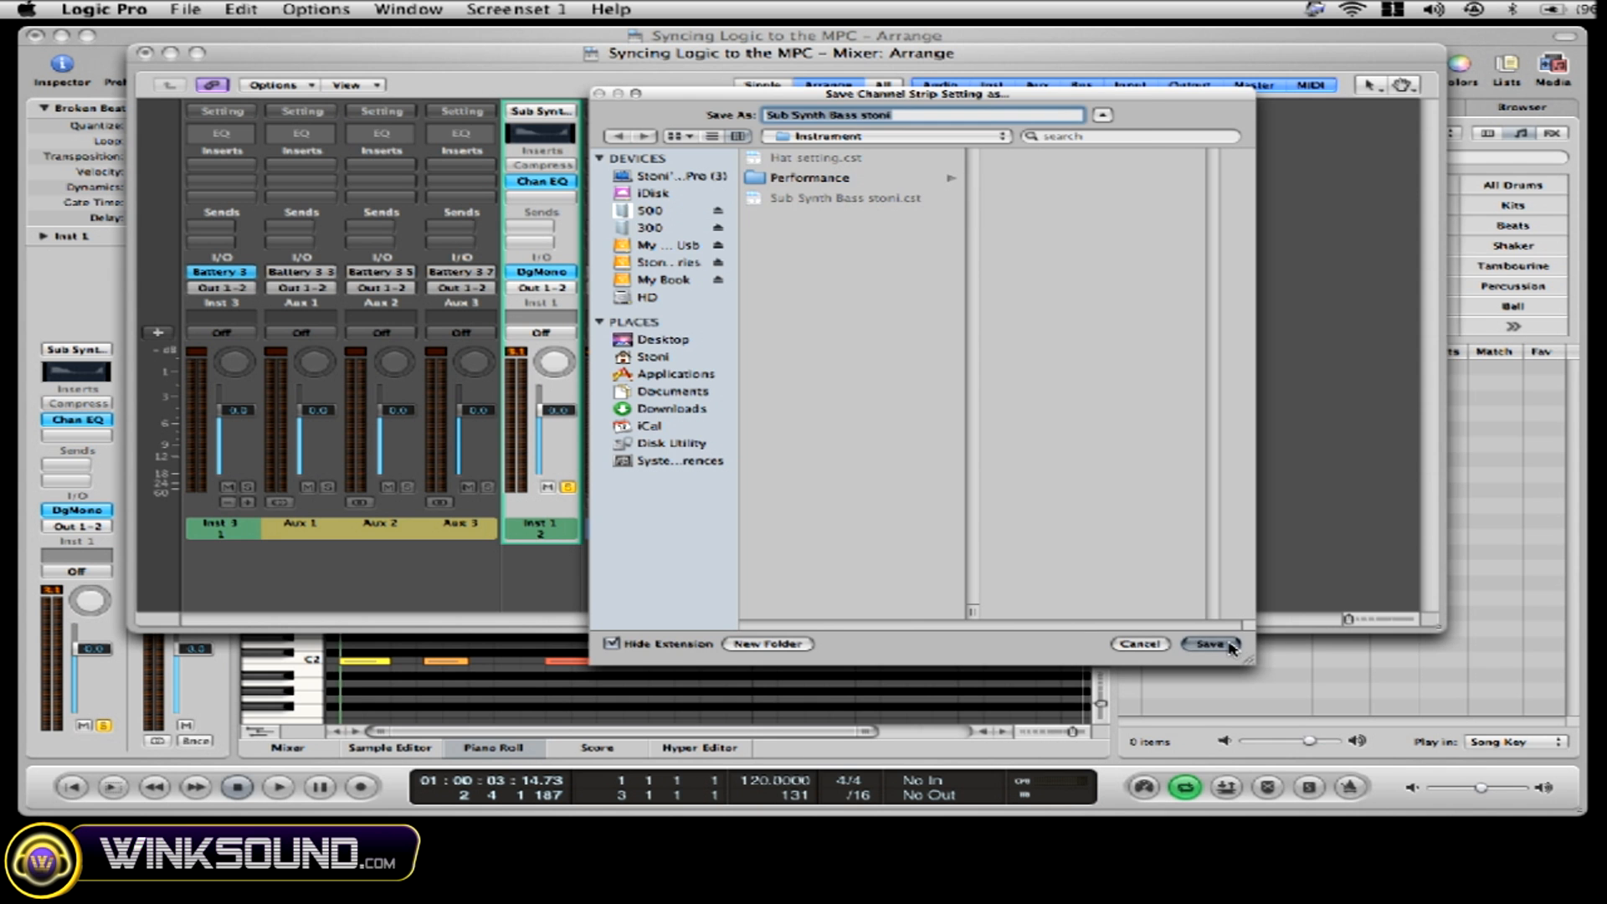
{"action": "left_click", "coordinate": [1206, 643]}
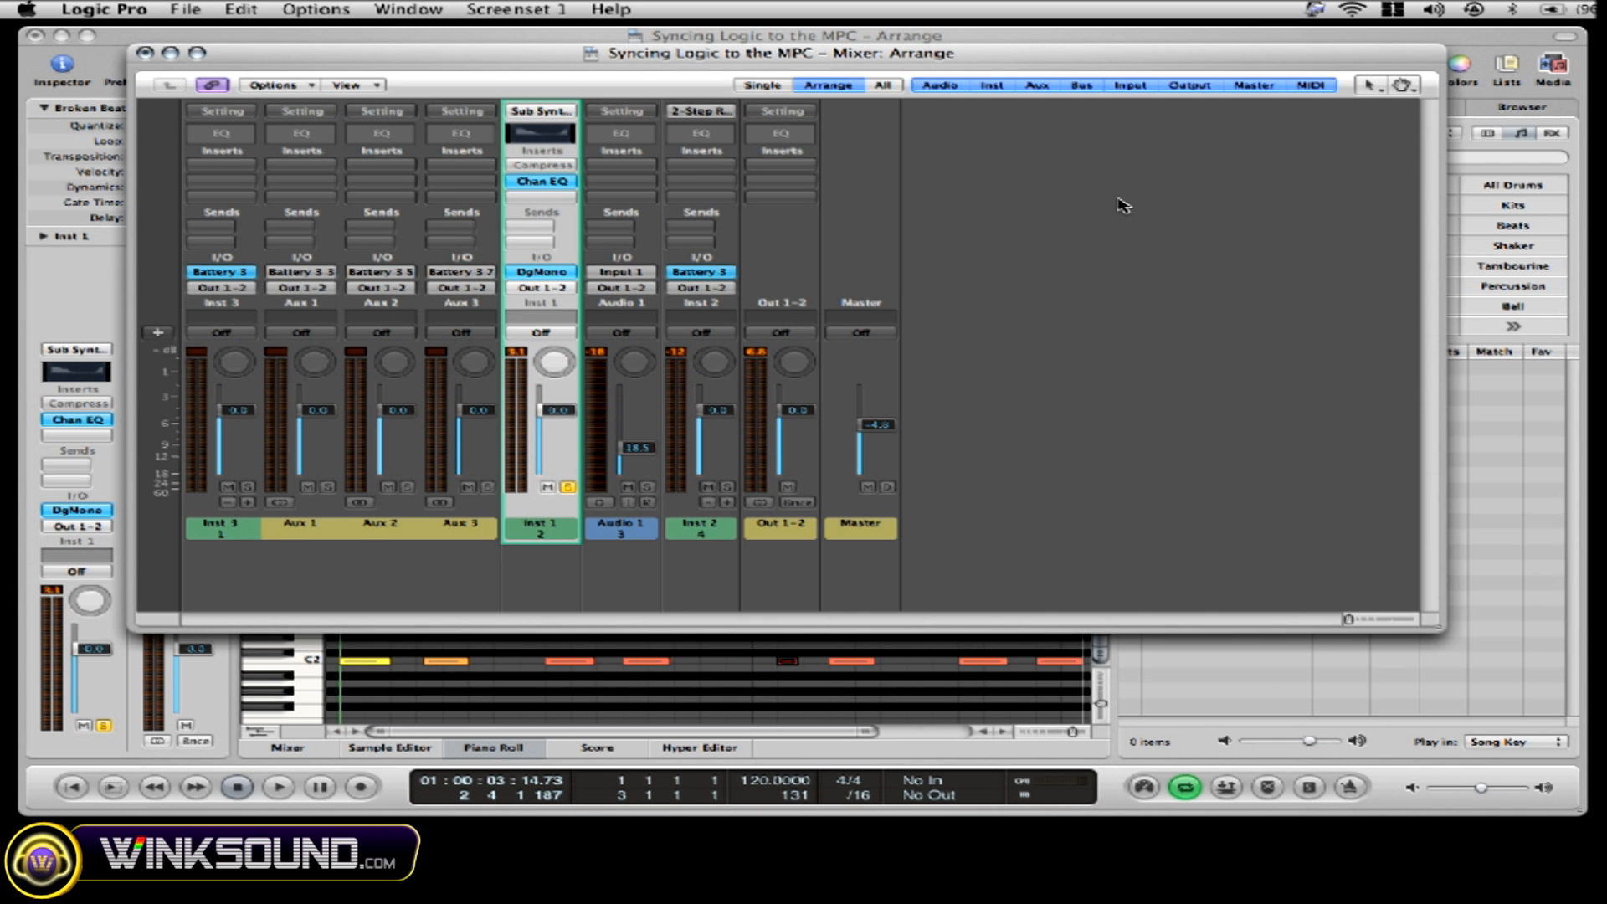